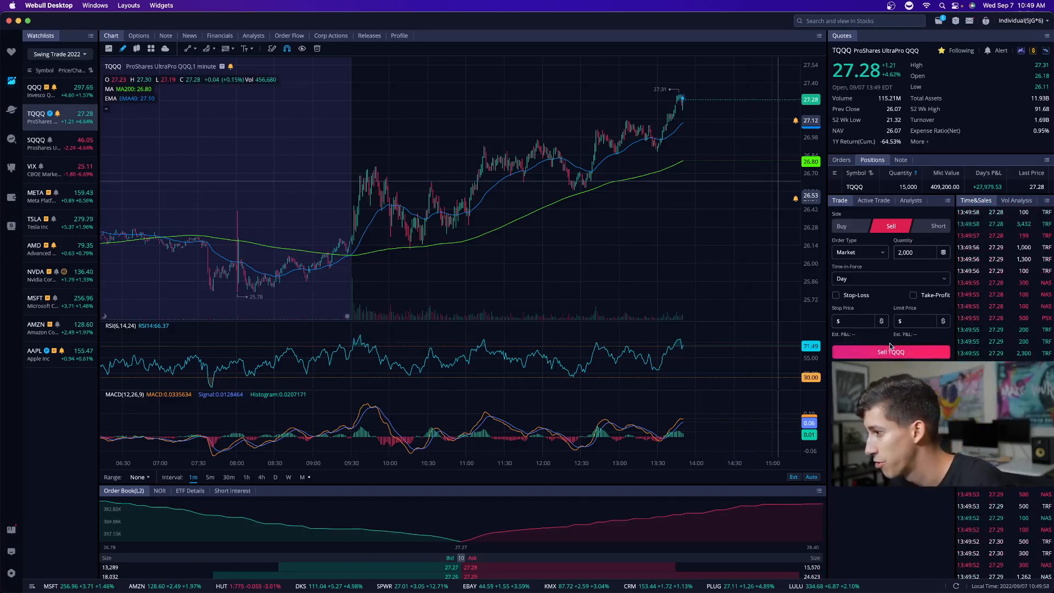
# Submit and confirm the 2,000-share TQQQ market sell order.
pyautogui.click(890, 351)
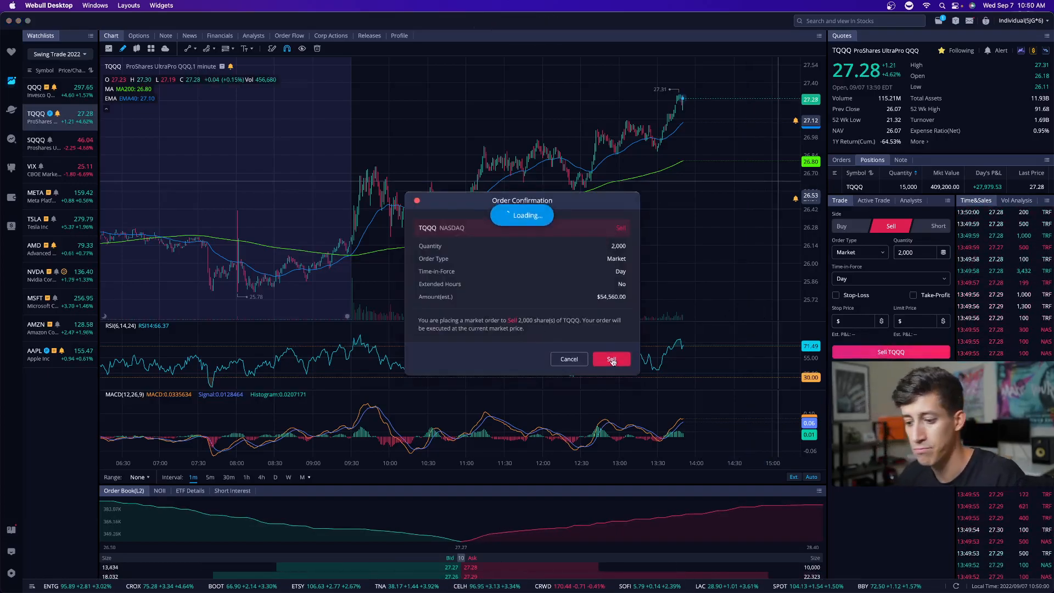
pyautogui.click(611, 359)
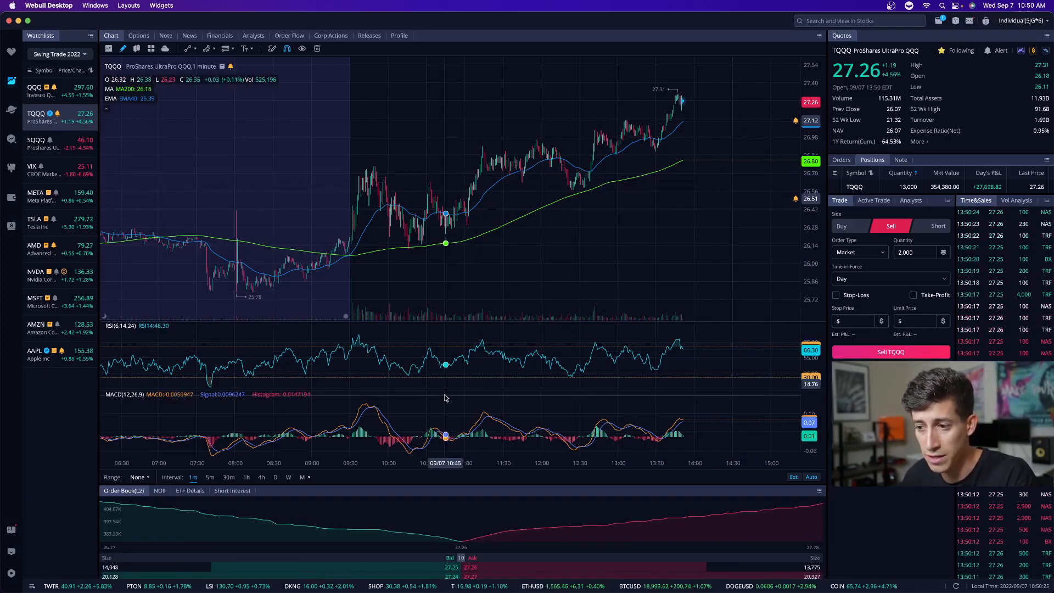
# Switch the TQQQ chart to the 1h interval.
pyautogui.click(246, 477)
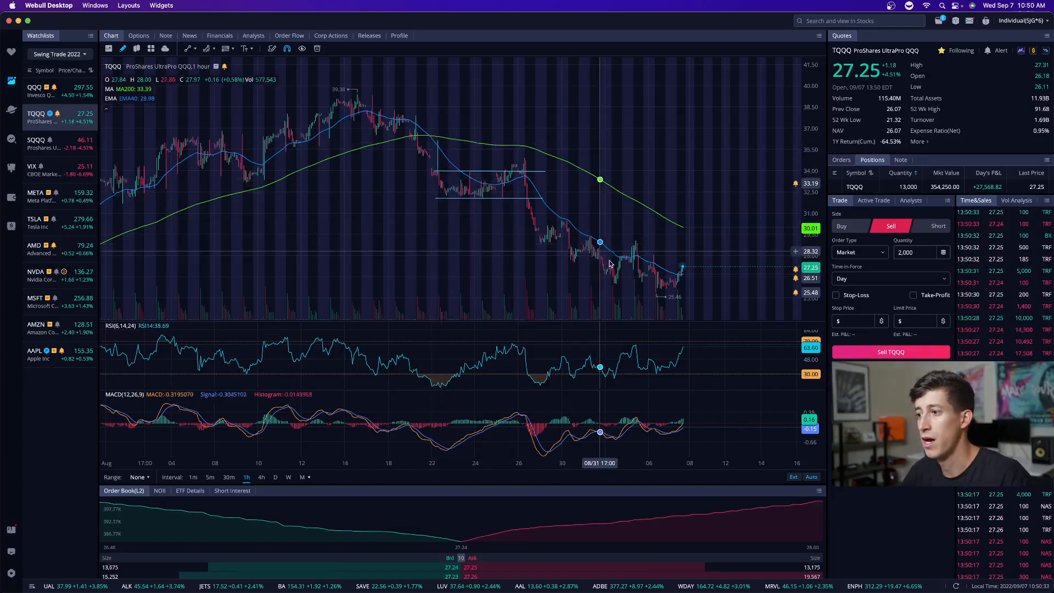
pyautogui.moveTo(677, 244)
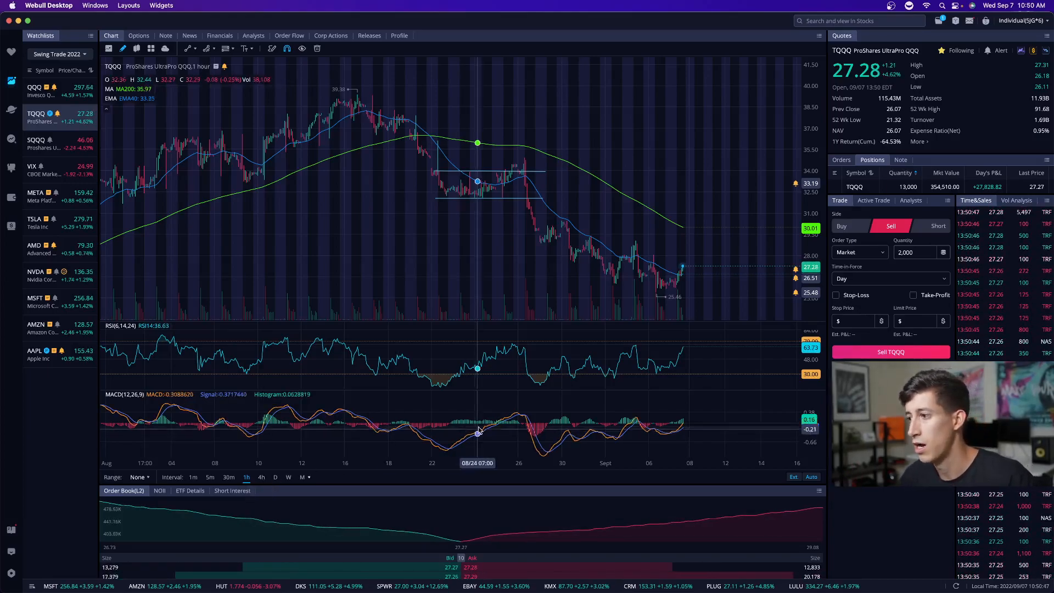
pyautogui.moveTo(550, 369)
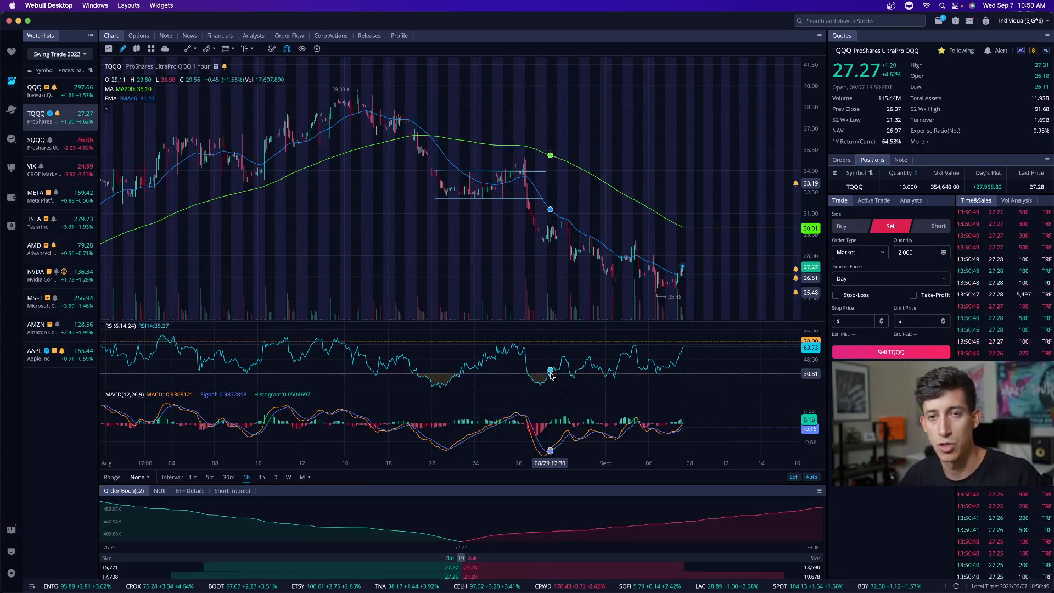
pyautogui.moveTo(622, 194)
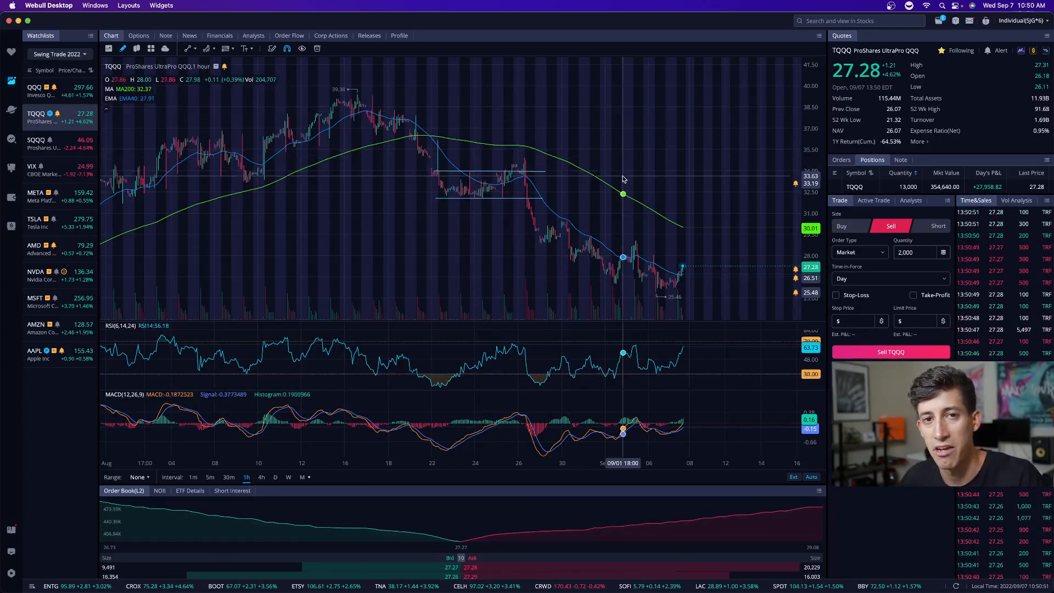